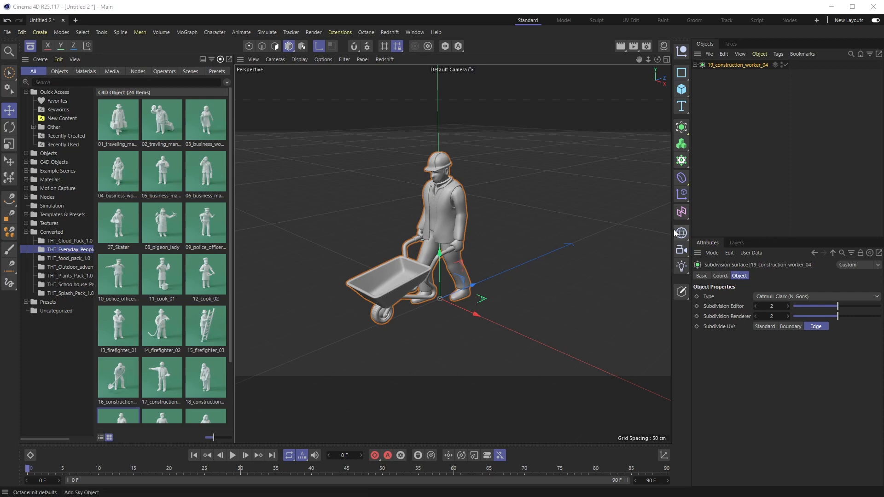
pyautogui.moveTo(681, 232)
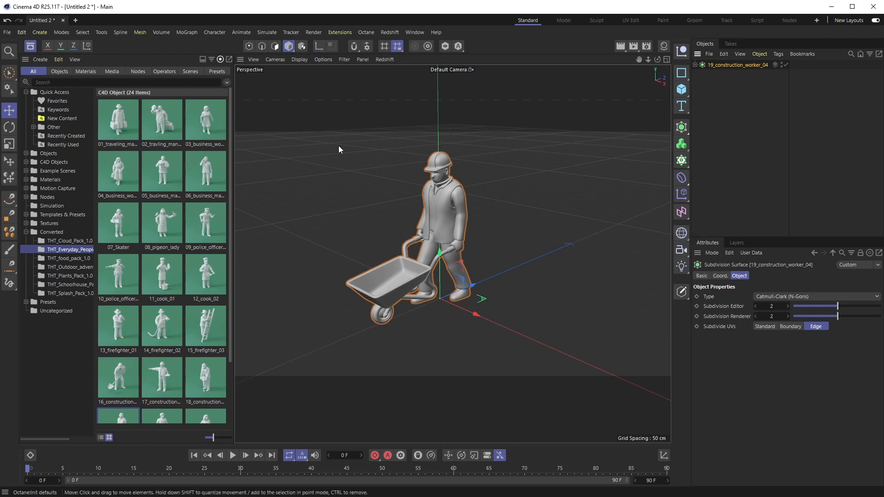
pyautogui.moveTo(427, 230)
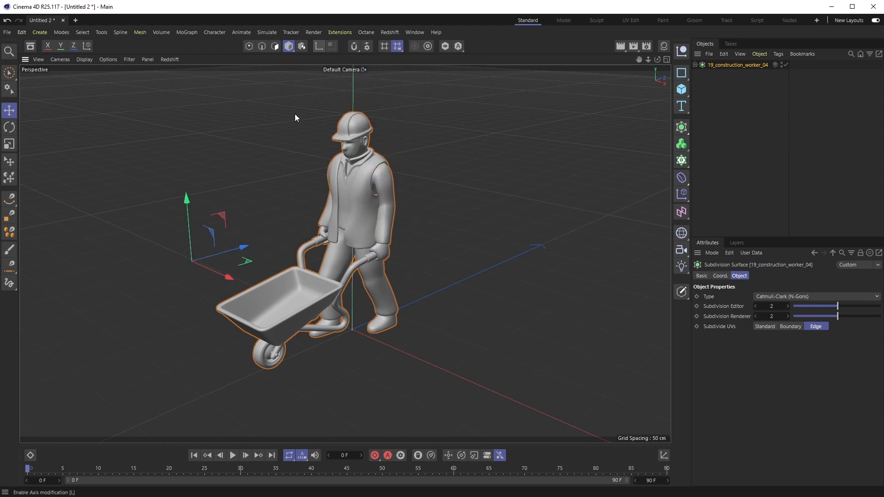
# Step: Turn on axis modification mode so the worker's axis can be edited
pyautogui.click(8, 142)
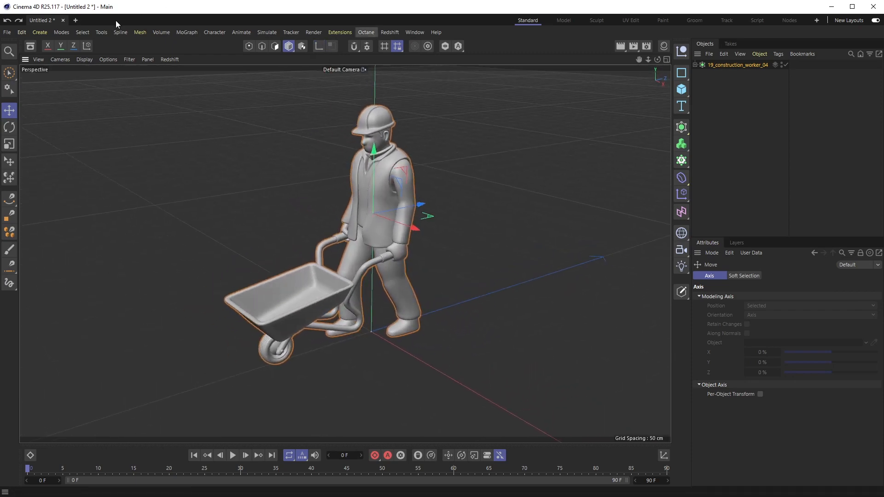
pyautogui.moveTo(122, 36)
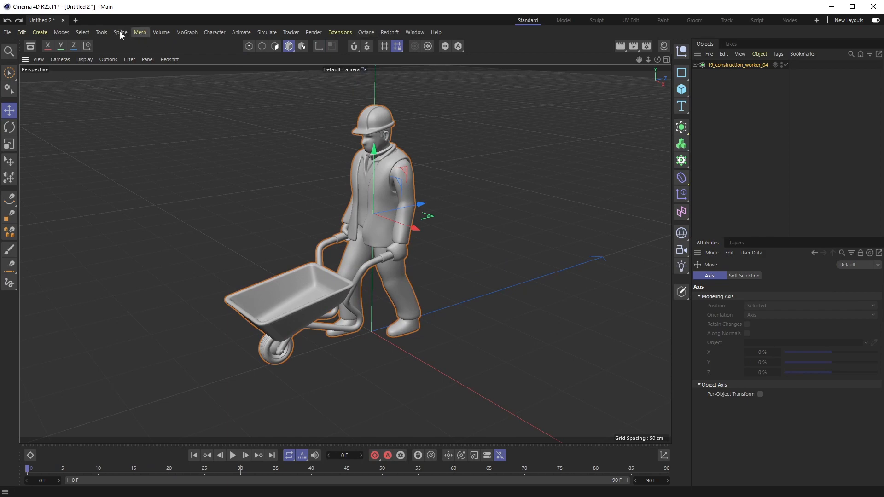
# Step: Bring up the Axis Center dialog from Tools > Axis and park it beside the model
pyautogui.click(101, 32)
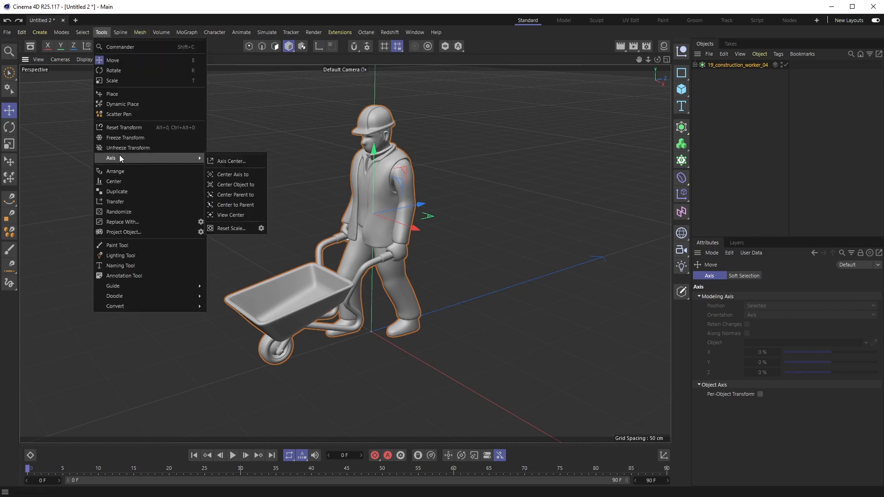
pyautogui.click(230, 160)
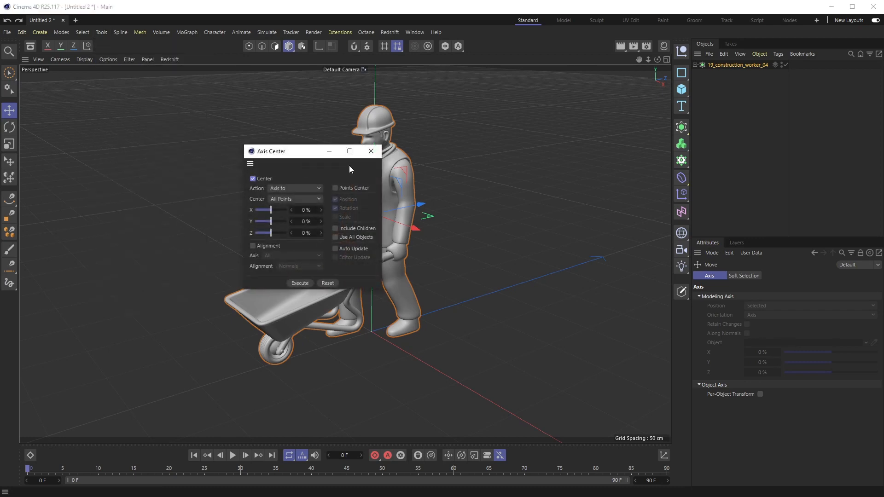
pyautogui.moveTo(273, 150); pyautogui.dragTo(172, 112)
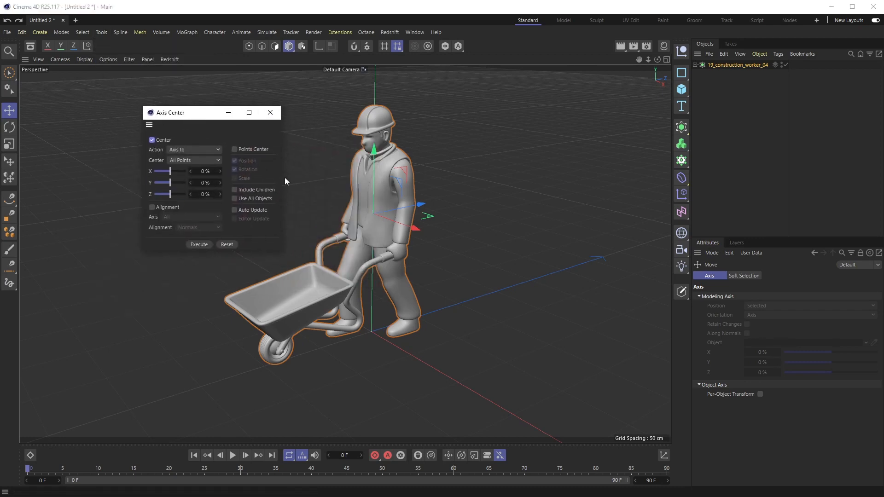
pyautogui.moveTo(211, 193)
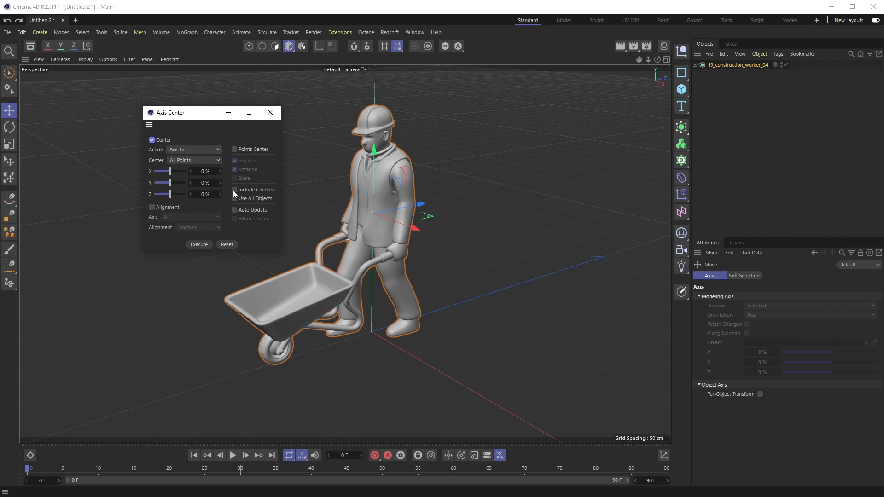
# Step: Enable Include Children and Use All Objects, and set the Y centering to -100%
pyautogui.click(235, 190)
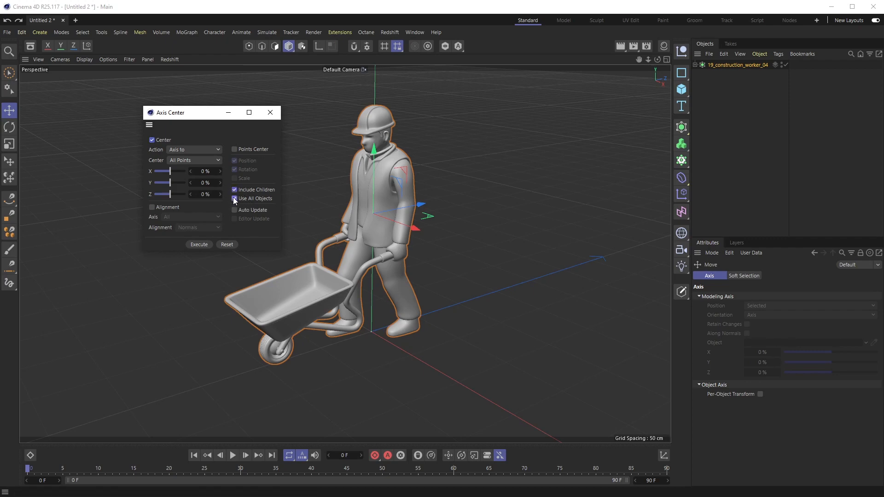
pyautogui.click(234, 199)
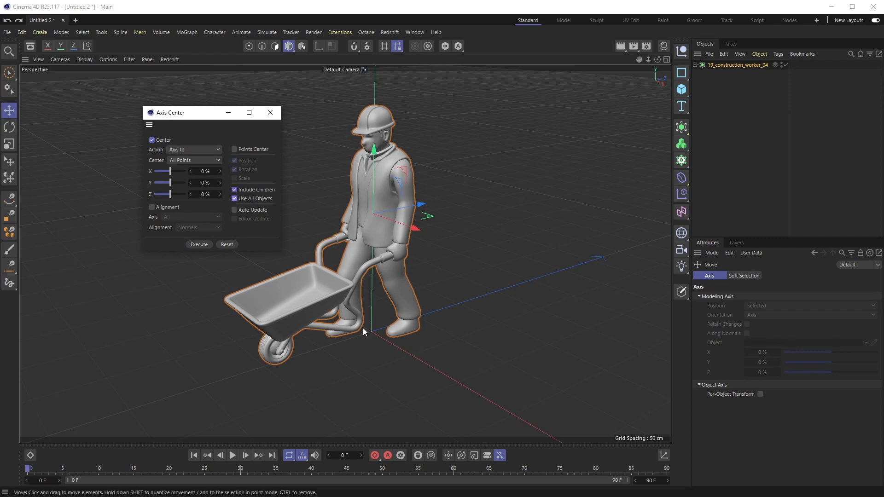
pyautogui.moveTo(311, 333)
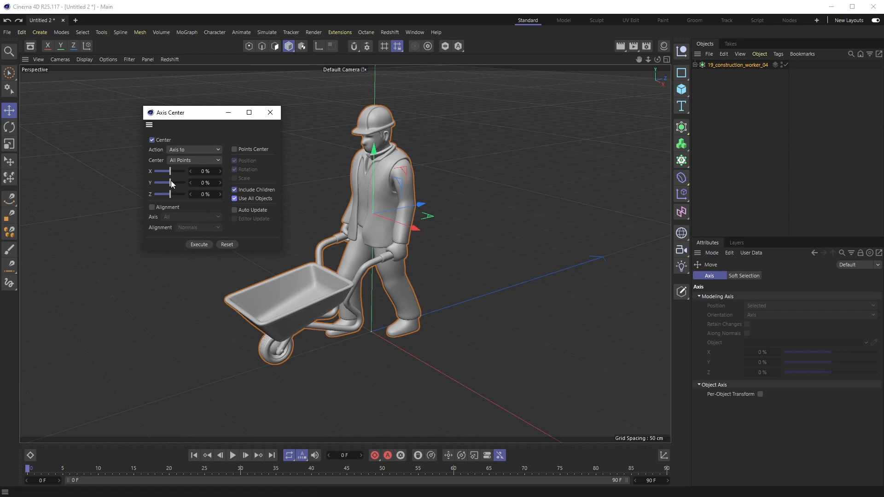
pyautogui.moveTo(170, 183); pyautogui.dragTo(157, 183)
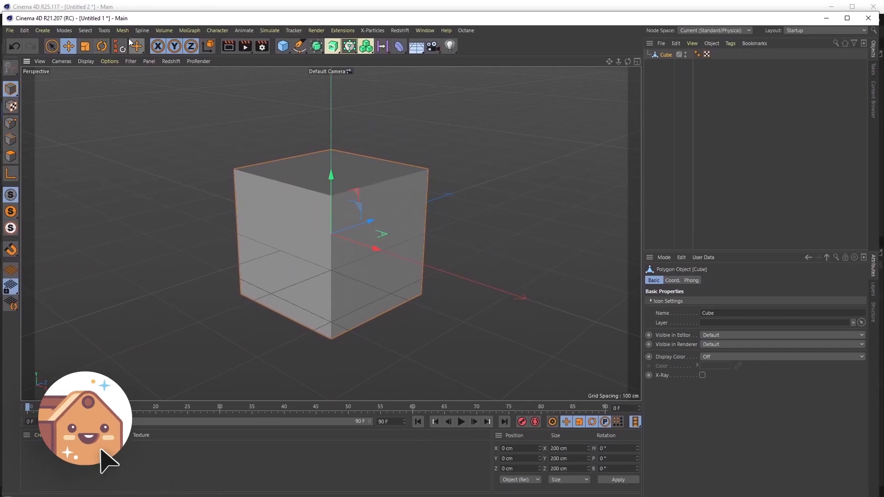
# Step: Execute the Axis Center settings so the axis drops to the worker's feet
pyautogui.click(122, 31)
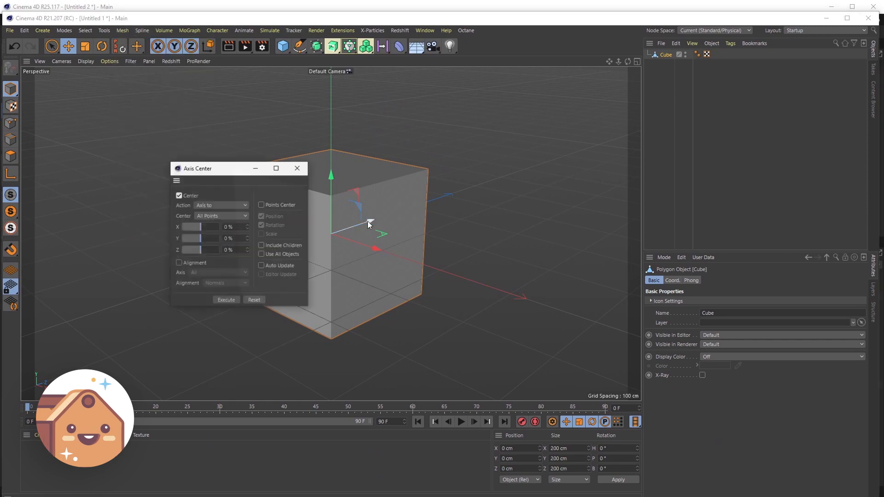
pyautogui.click(296, 168)
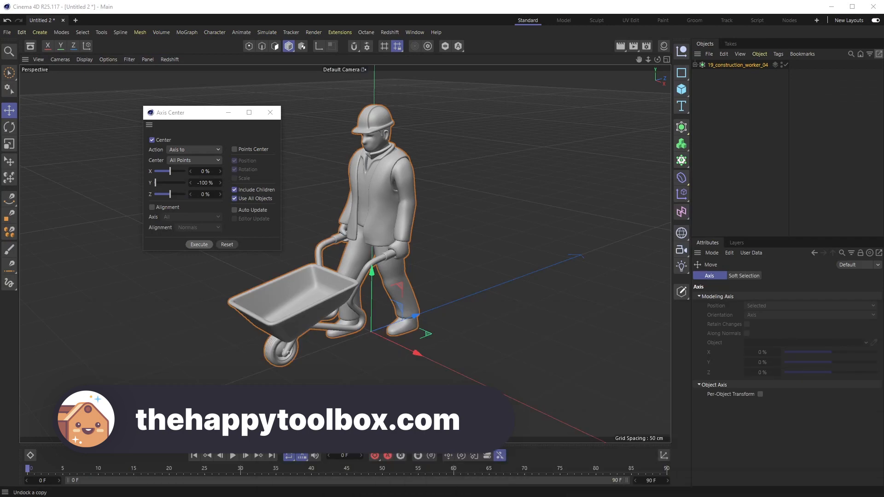
pyautogui.moveTo(455, 328)
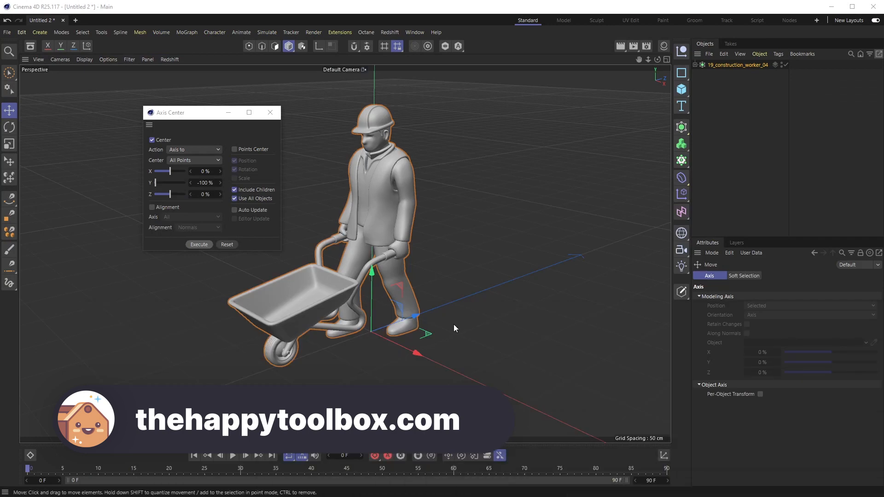